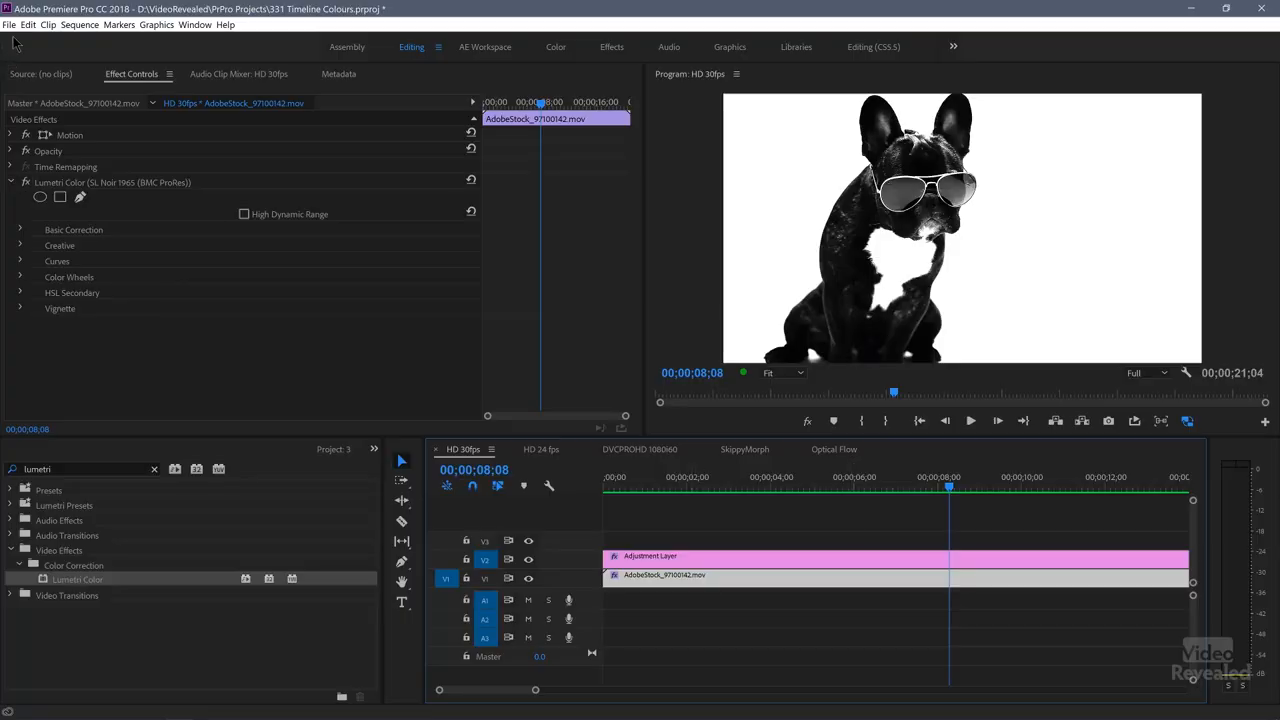
- Set the project renderer to Mercury Playback Engine GPU Acceleration (CUDA) via Project Settings > General
{"action": "left_click", "coordinate": [11, 24]}
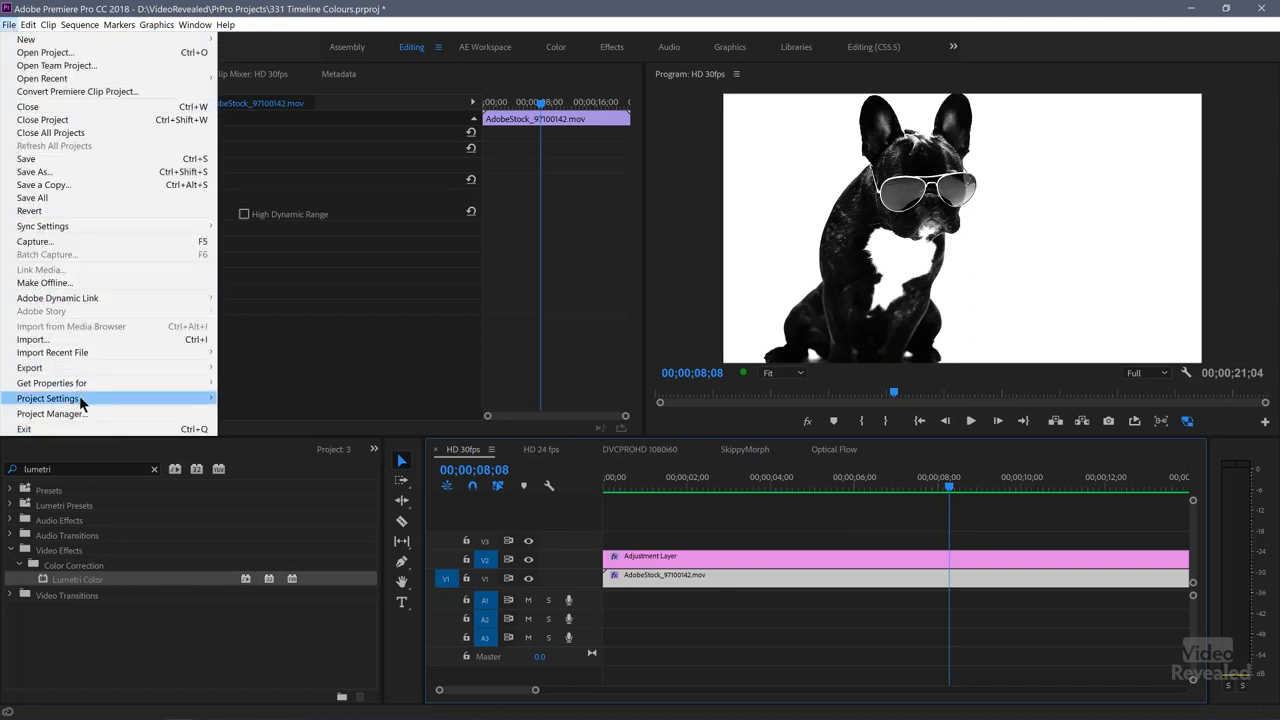
{"action": "left_click", "coordinate": [51, 399]}
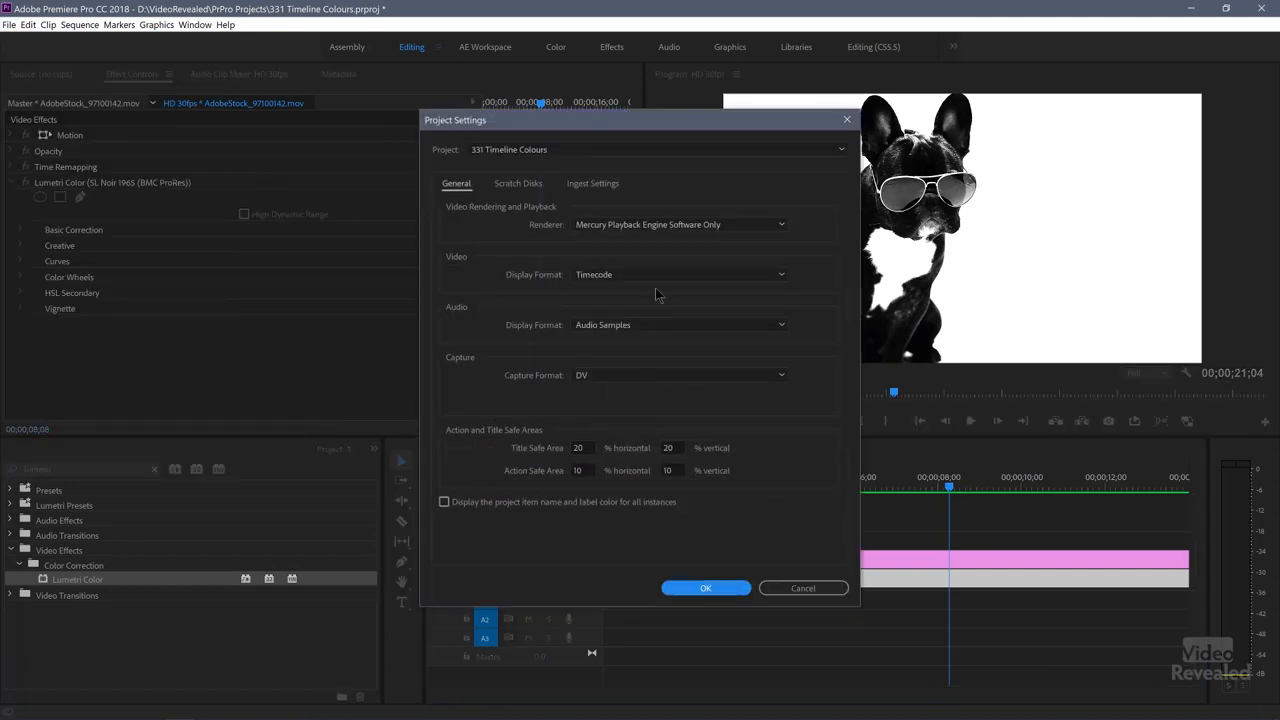
{"action": "left_click", "coordinate": [680, 224]}
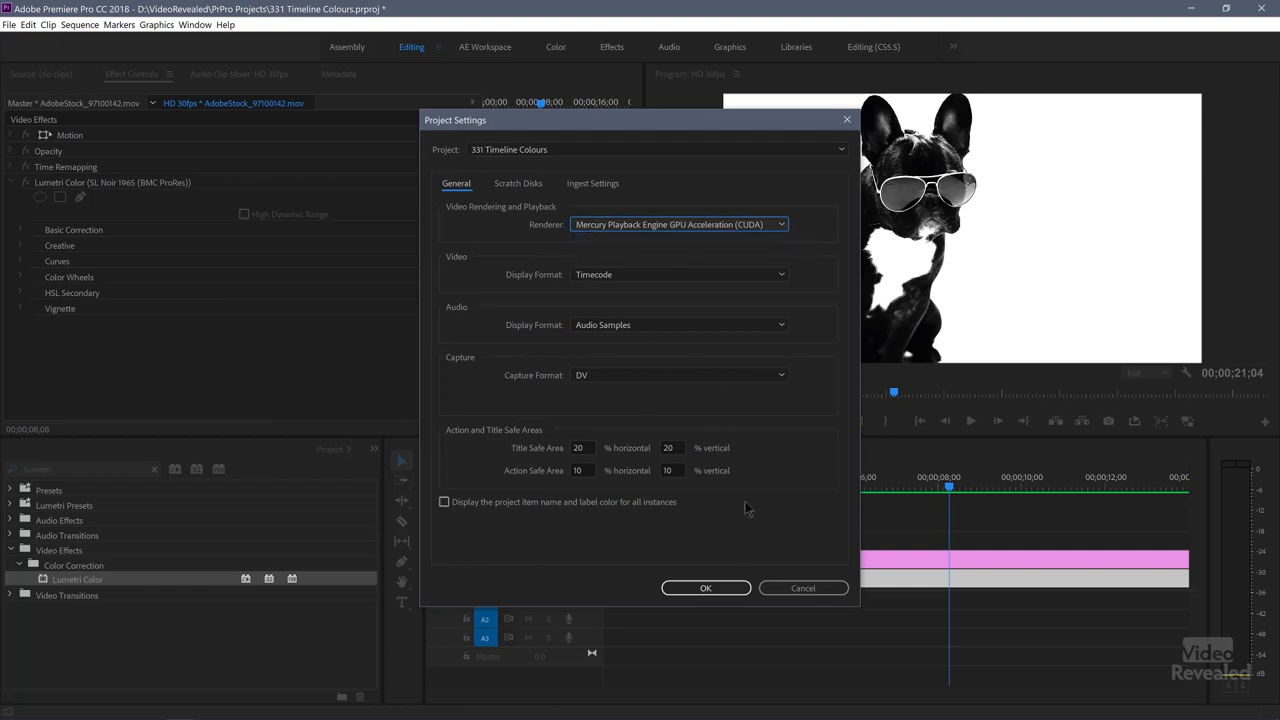
{"action": "left_click", "coordinate": [706, 588]}
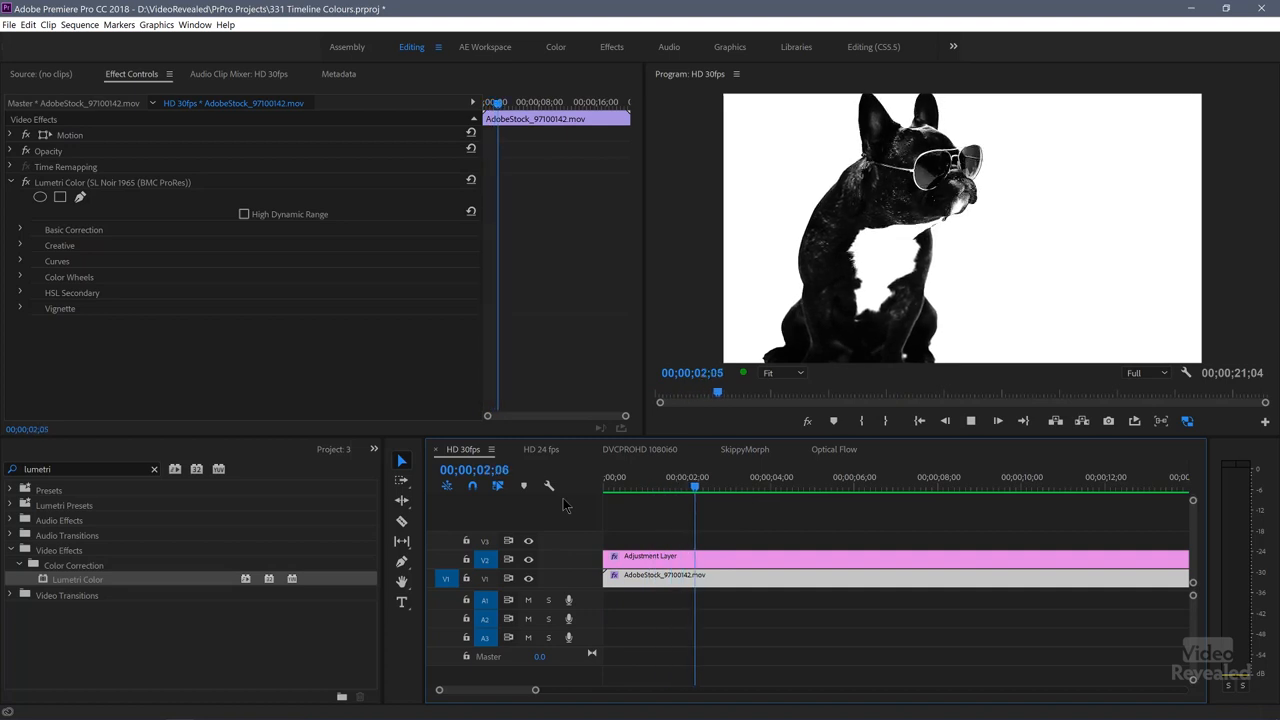
- Stop playback and move the playhead near 2 seconds to review the dog clip's original colour
{"action": "left_click", "coordinate": [775, 480]}
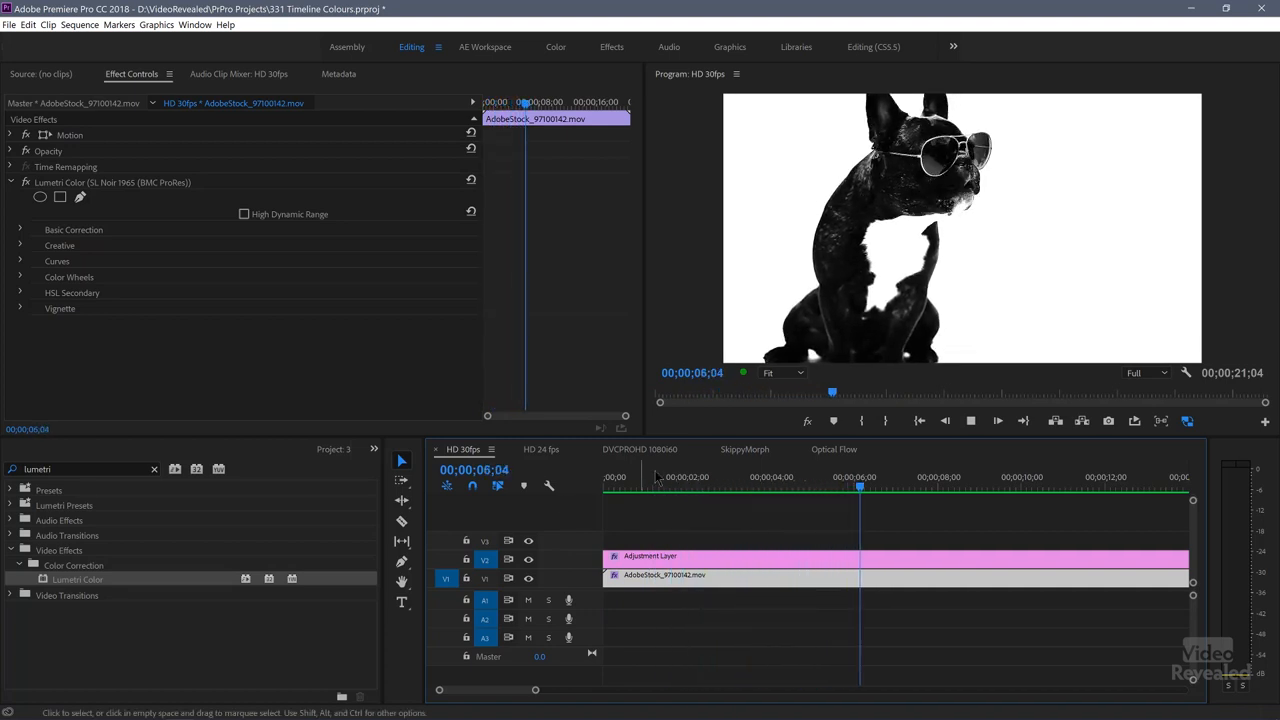
{"action": "left_click", "coordinate": [950, 477]}
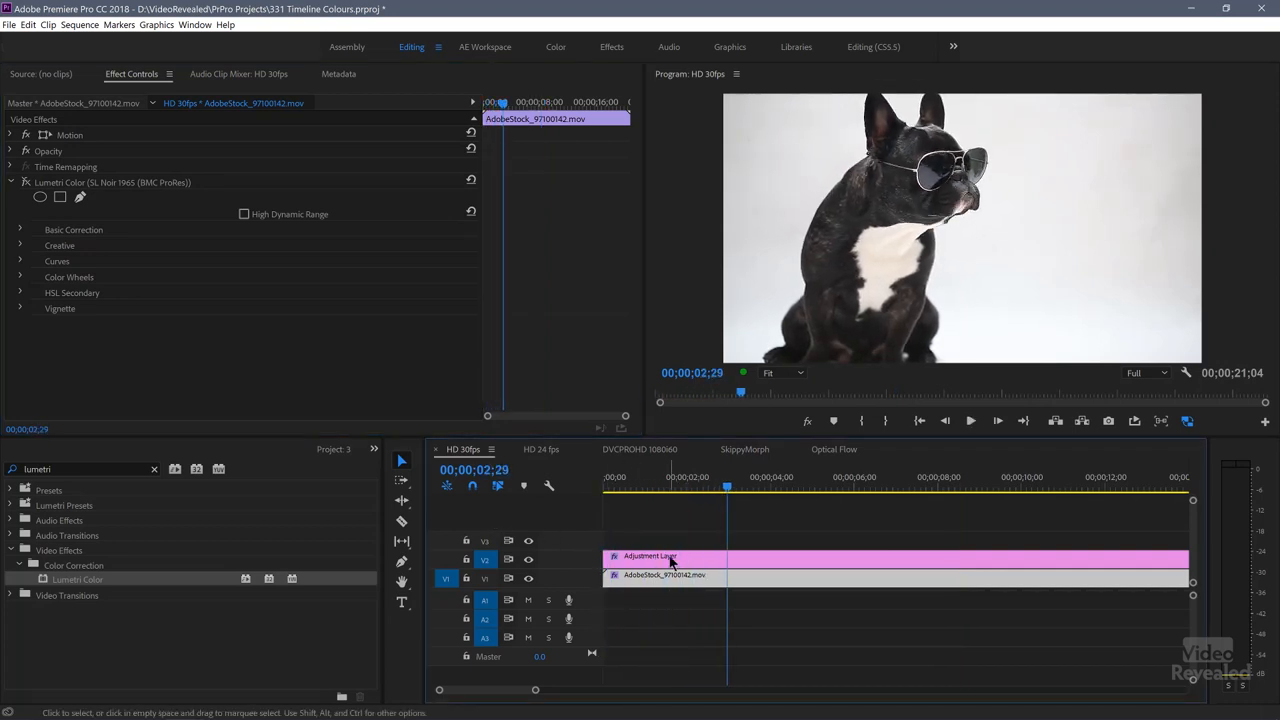
- Show the Adjustment Layer's Camera Blur and Directional Blur settings, clear the lumetri search, and preview the blur
{"action": "left_click", "coordinate": [670, 556]}
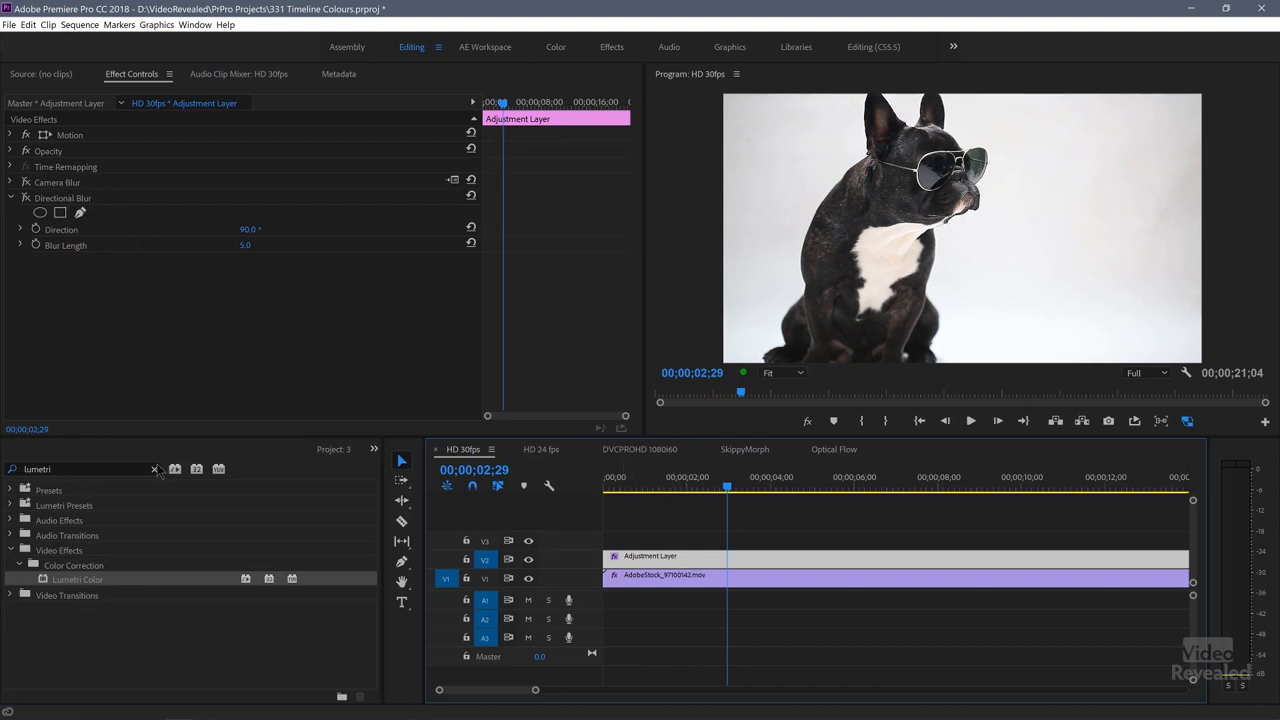
{"action": "left_click", "coordinate": [154, 469]}
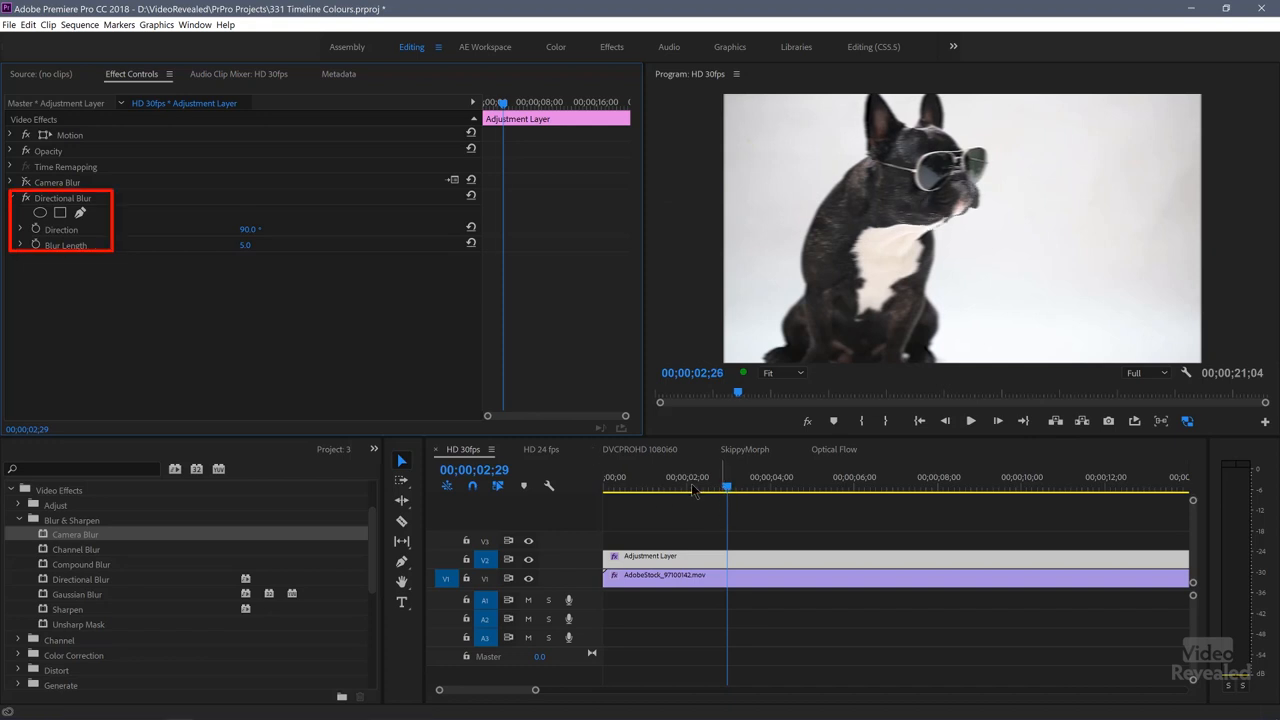
{"action": "left_click", "coordinate": [972, 421]}
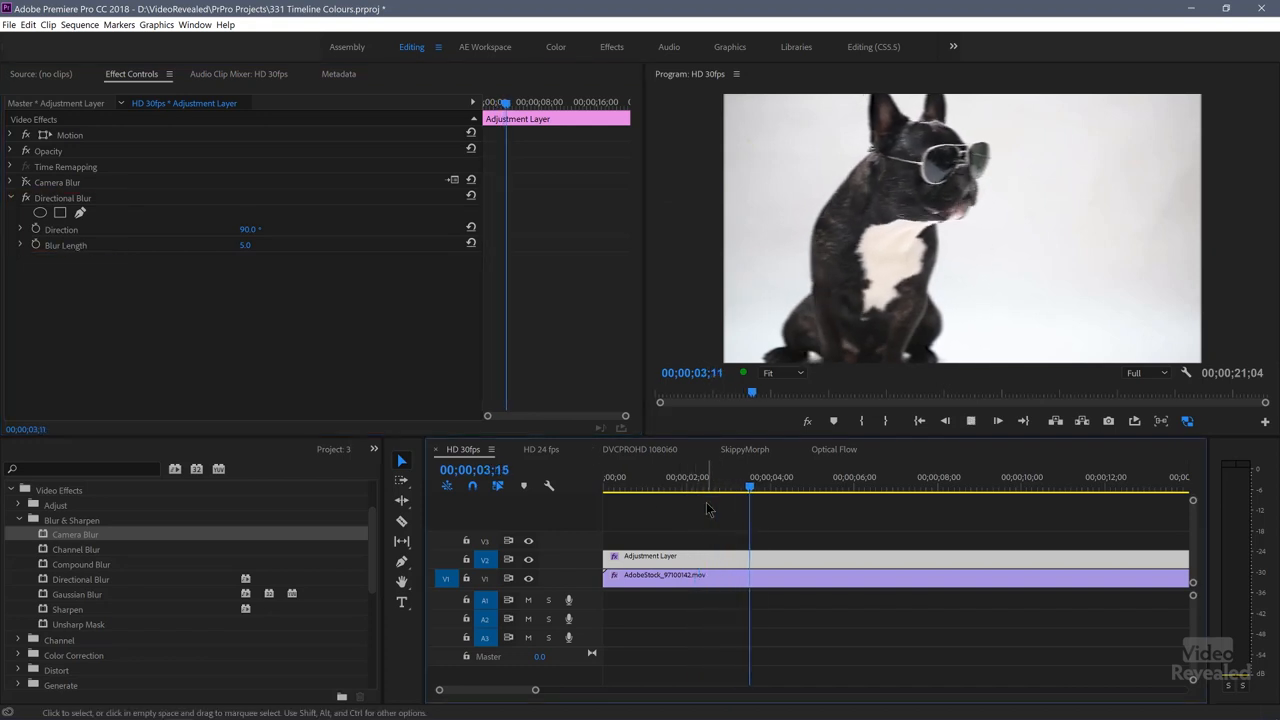